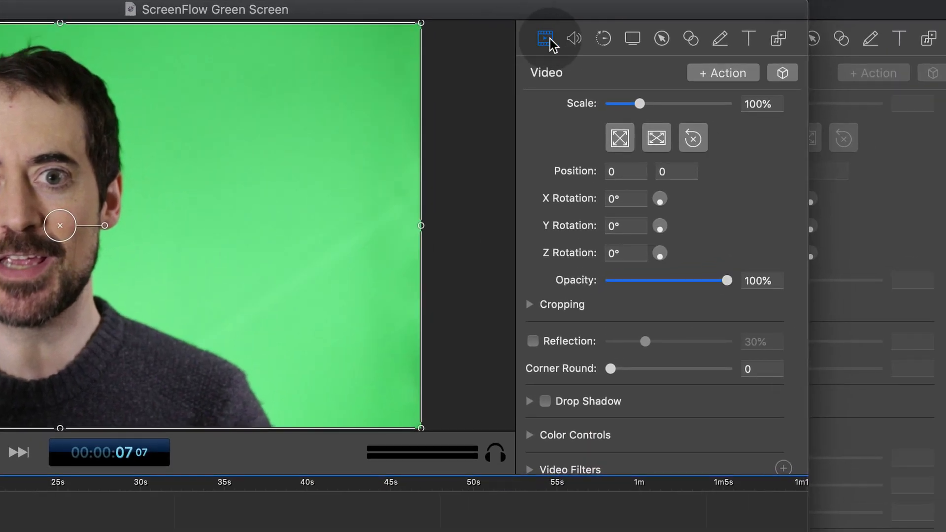
# Step: Expand Video Filters in the clip's Video properties and bring up the available filter list
pyautogui.scroll(-3)
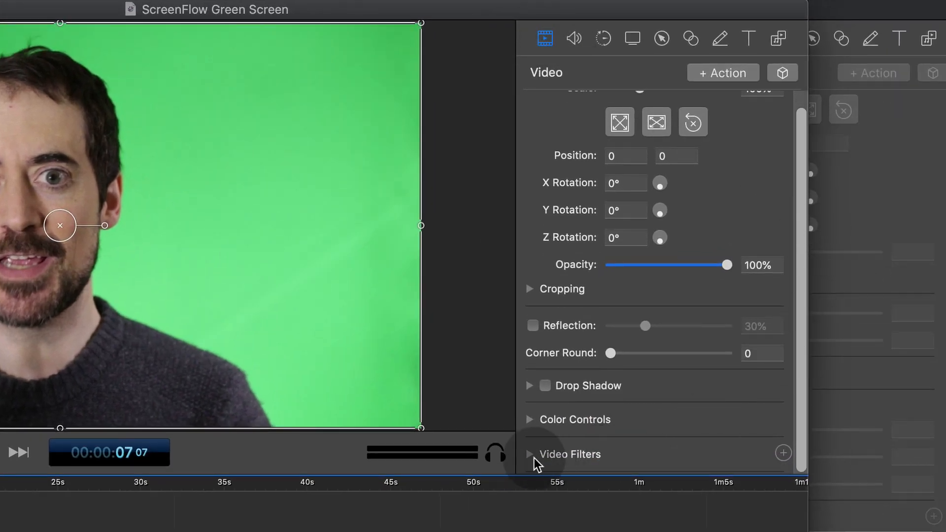
pyautogui.click(529, 454)
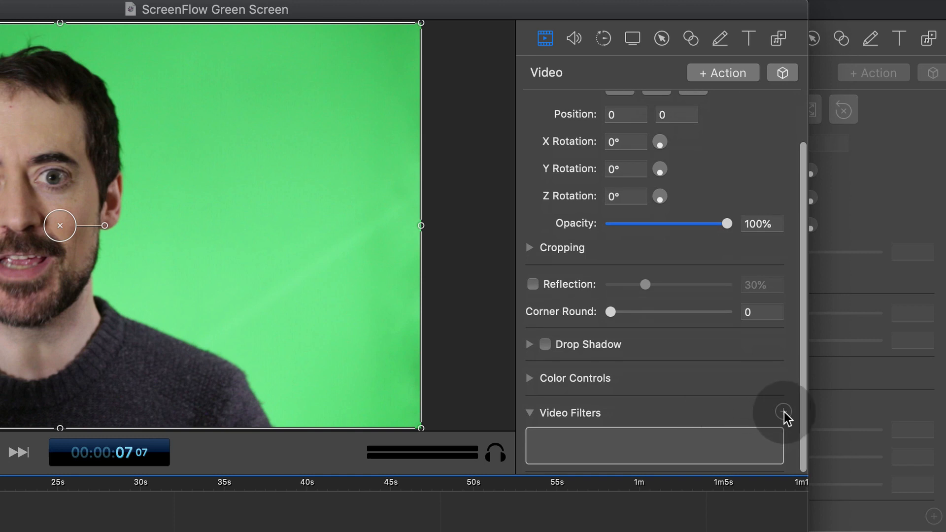
pyautogui.click(782, 412)
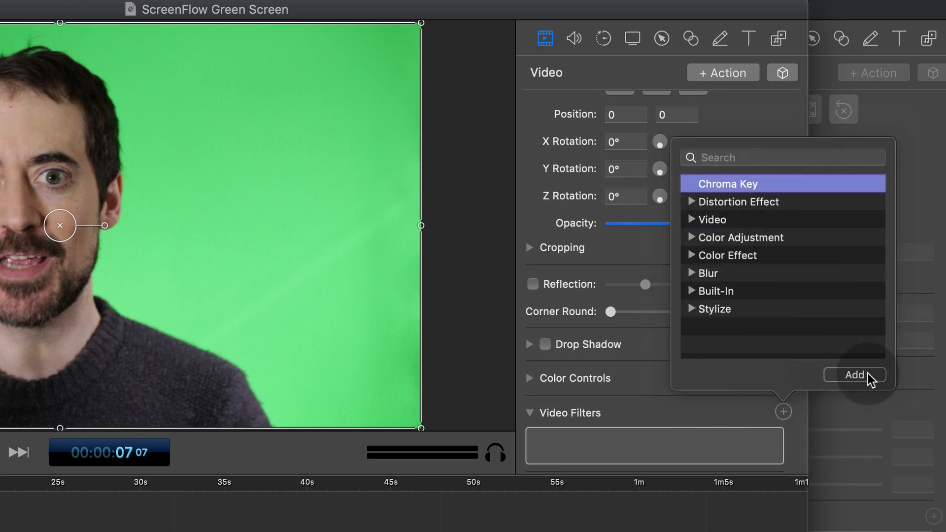
# Step: Add the Chroma Key filter so the green background is removed over the laptop image
pyautogui.click(854, 374)
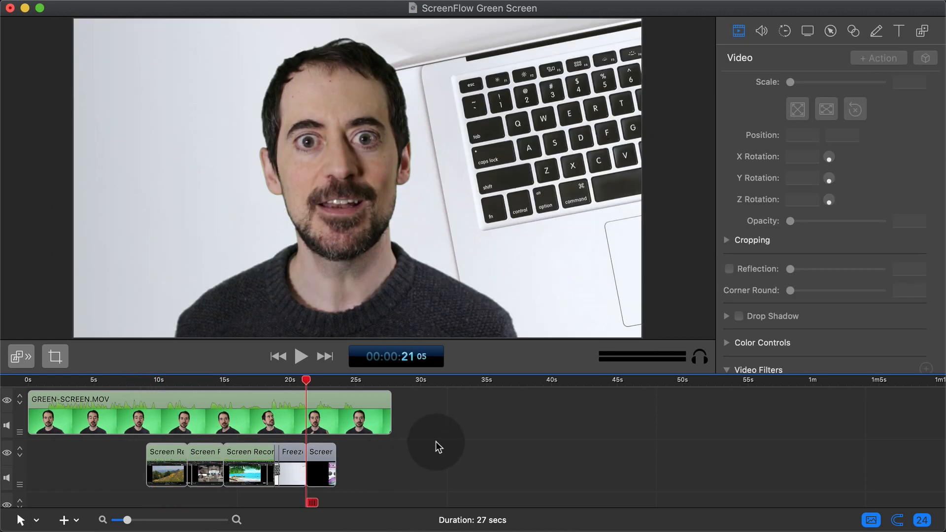
pyautogui.moveTo(429, 393)
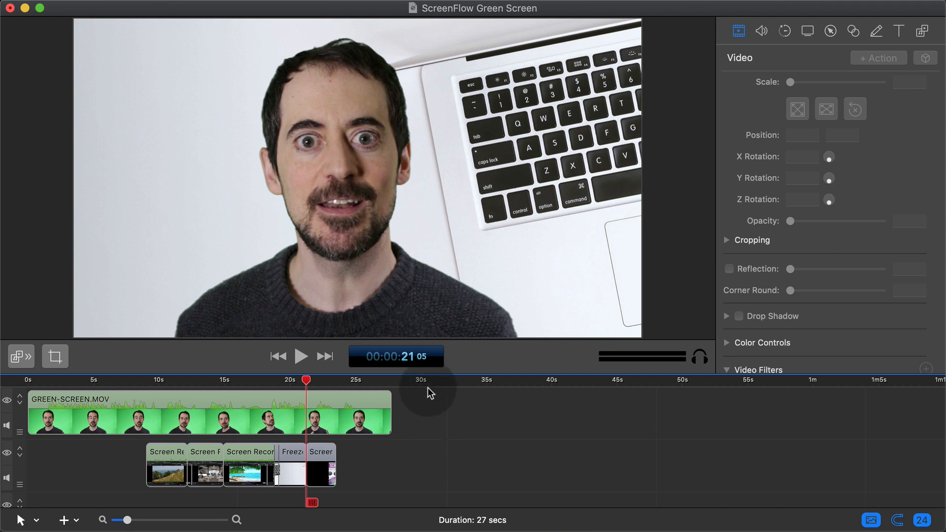
# Step: Add a scale-down video action near 21 s and play back the presenter shrinking
pyautogui.click(182, 412)
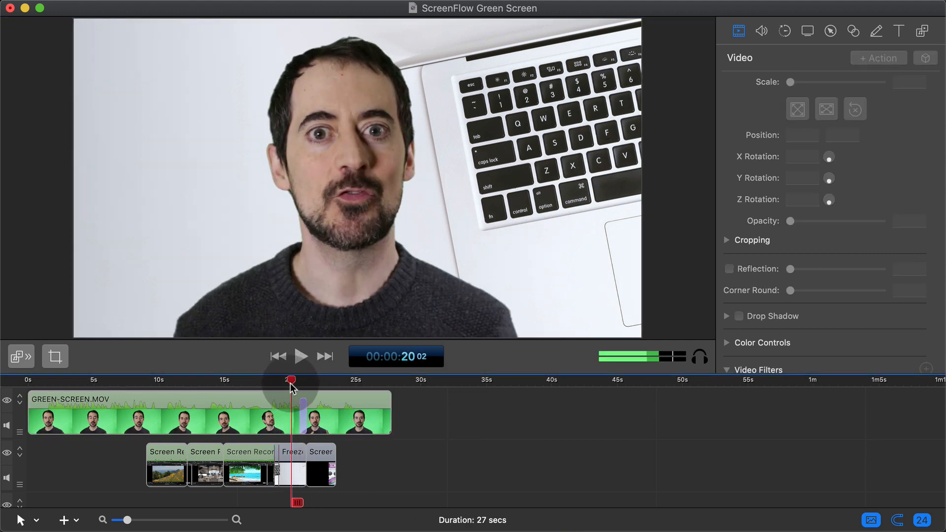
pyautogui.click(302, 355)
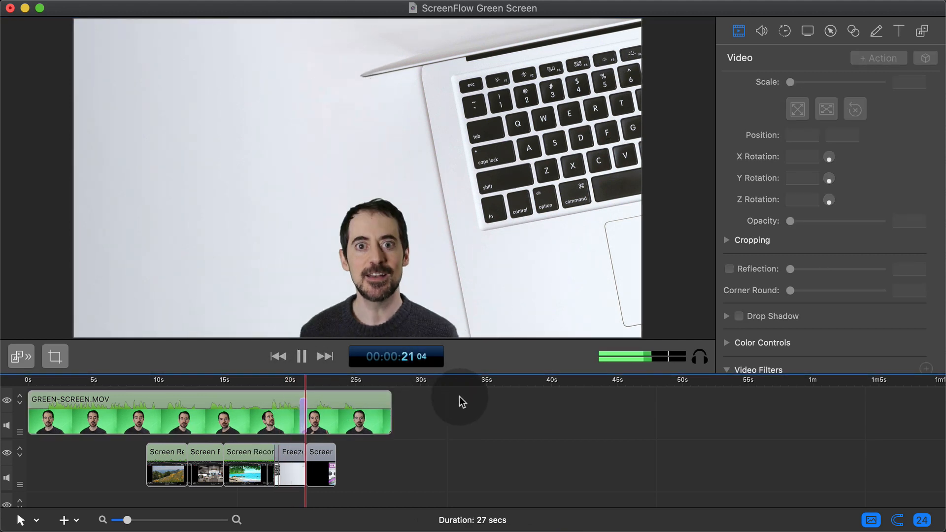